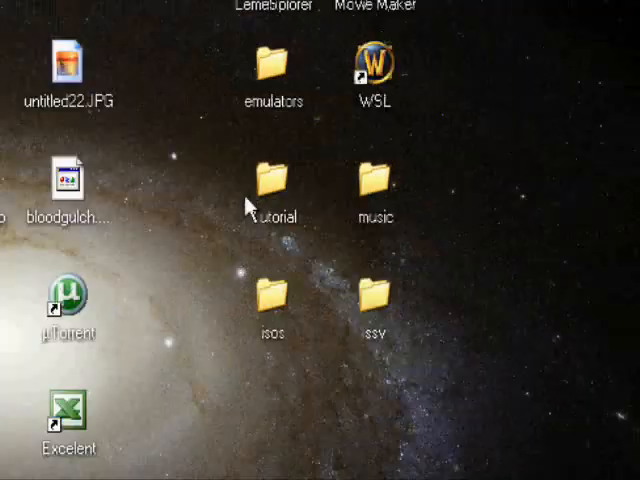
pyautogui.moveTo(384, 184)
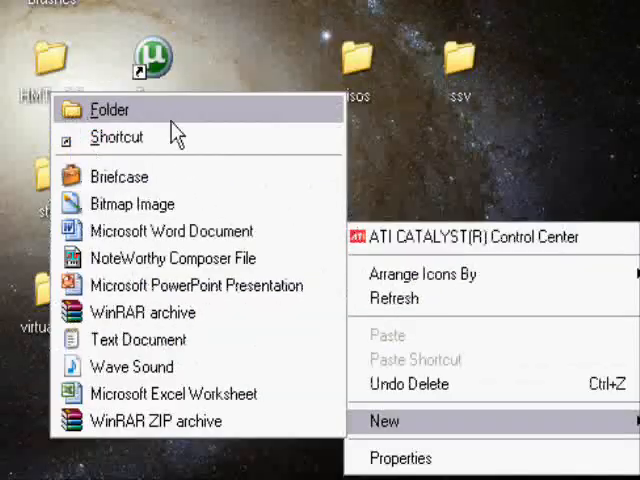
# - Create a new desktop folder and name it test1
pyautogui.click(110, 108)
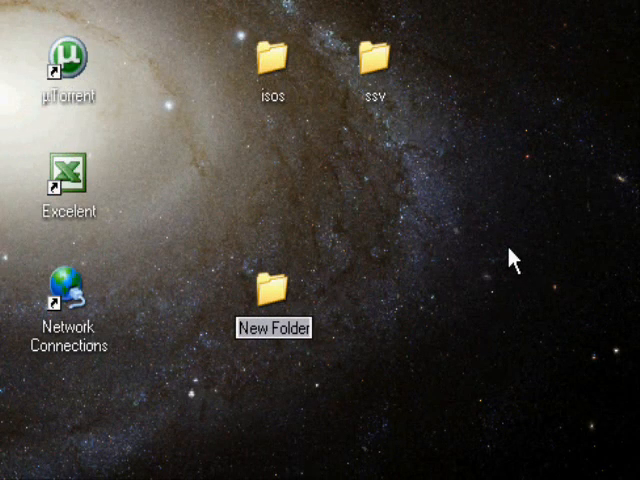
pyautogui.write('test1')
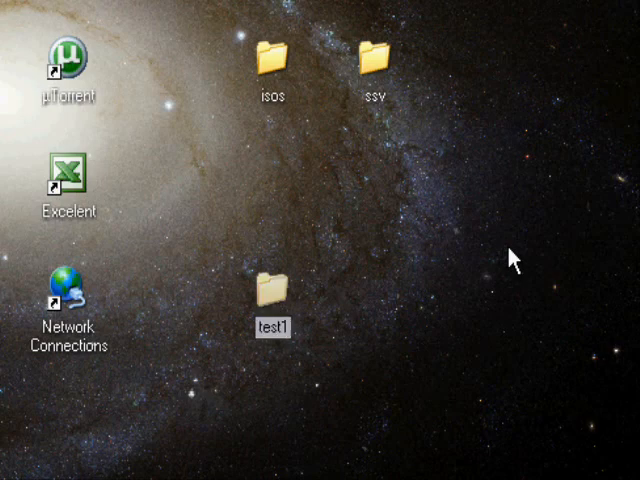
pyautogui.moveTo(268, 300)
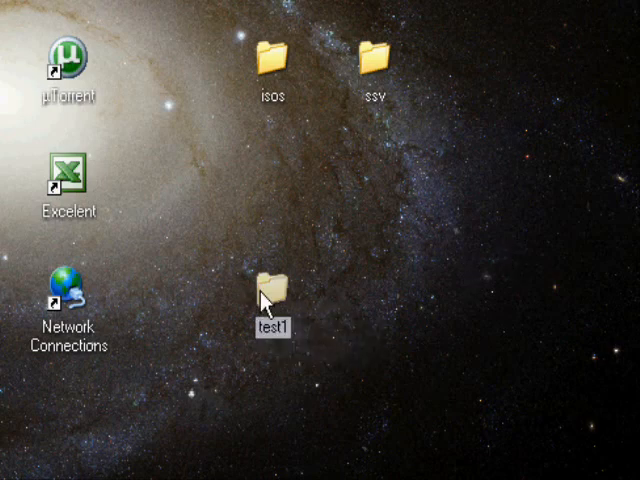
# - Open the empty test1 folder and scroll through the map-tool files list
pyautogui.doubleClick(266, 284)
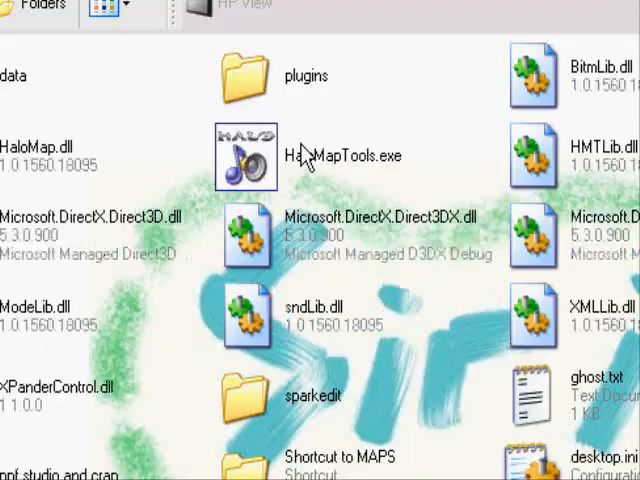
pyautogui.scroll(-3)
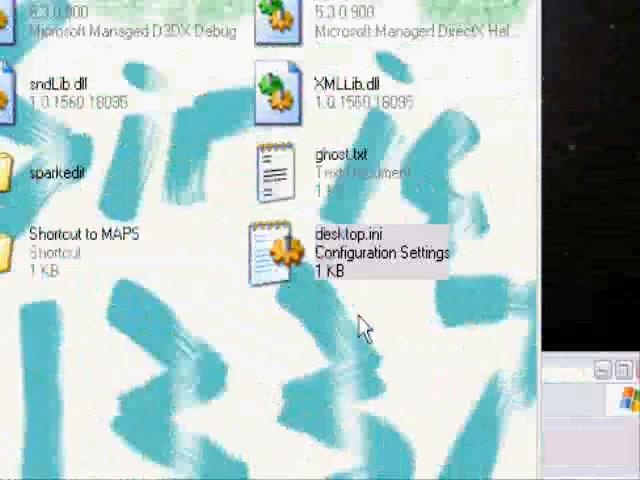
pyautogui.scroll(-3)
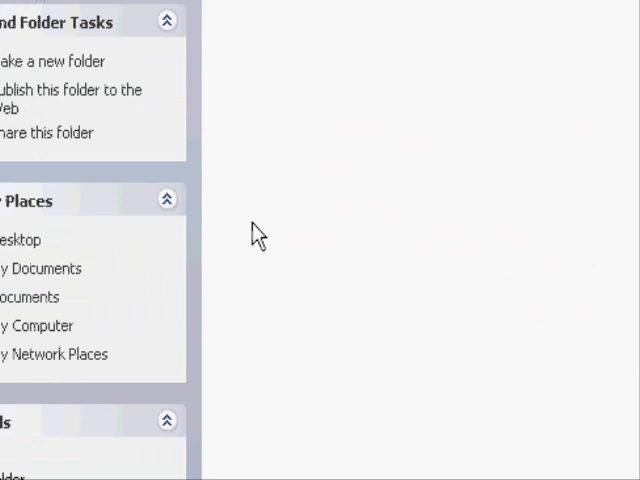
# - Create a New Text Document in test1 and open it in Notepad
pyautogui.rightClick(258, 232)
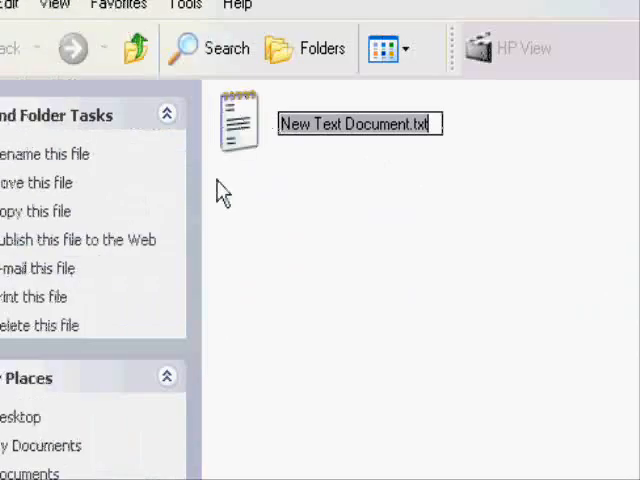
pyautogui.doubleClick(240, 122)
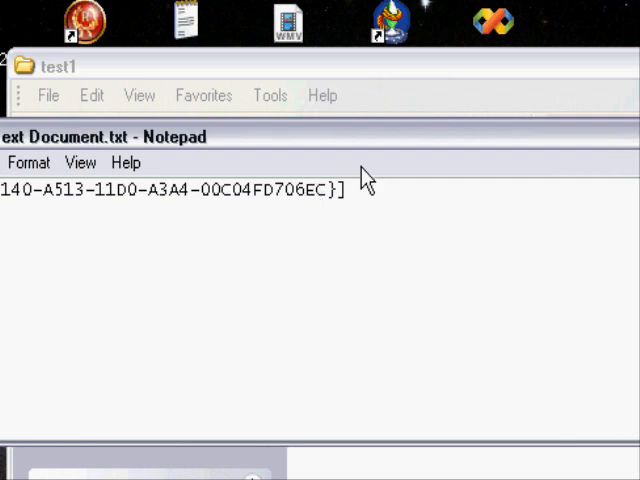
pyautogui.moveTo(324, 158)
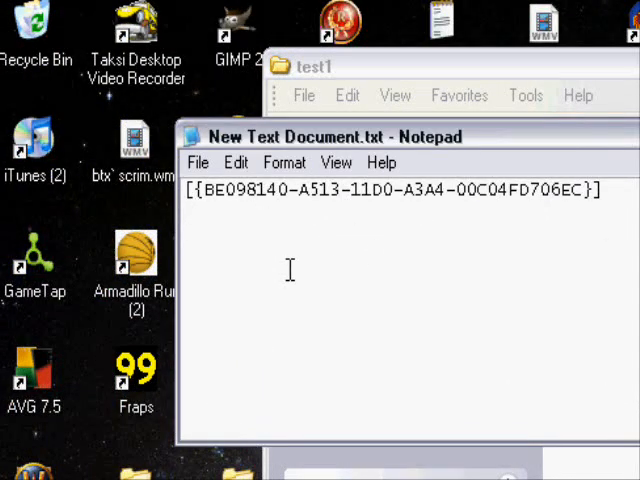
# - Write the iconarea_image= line under the {BE098140-...} CLSID section header
pyautogui.write('iconanea_')
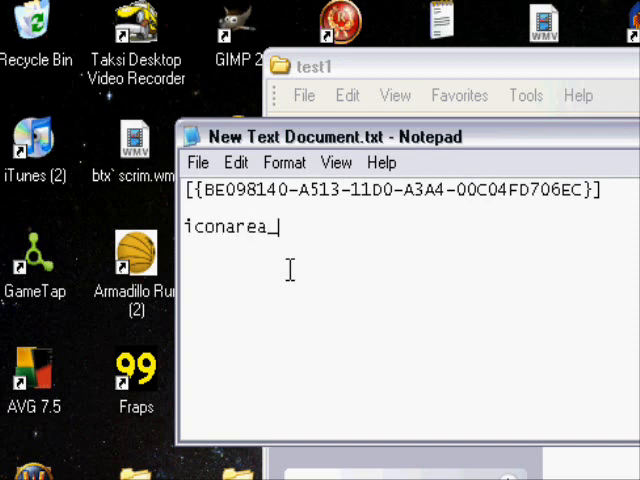
pyautogui.write('image')
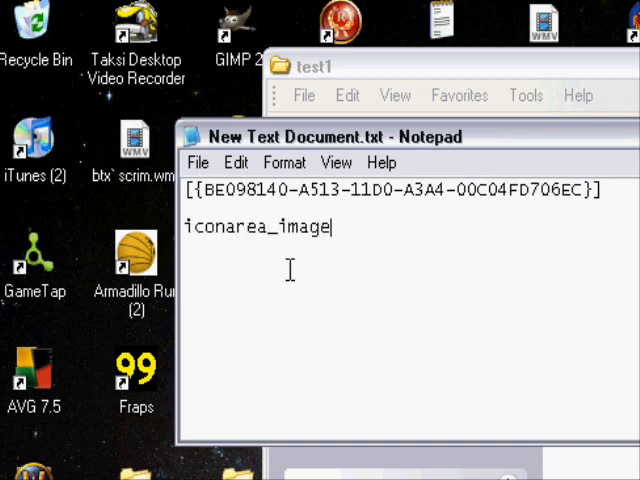
pyautogui.write('=')
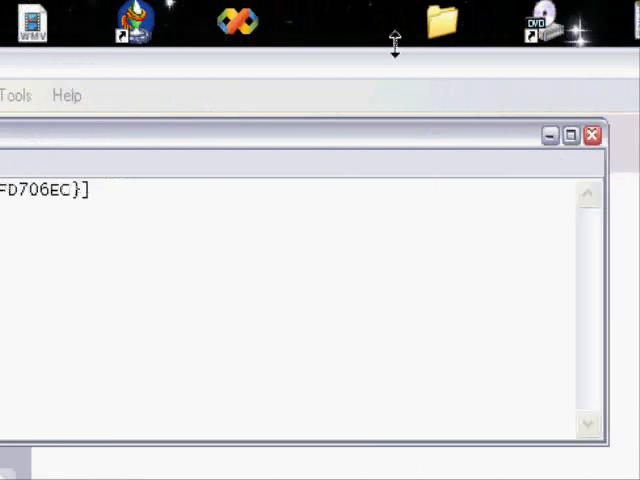
pyautogui.write('iconarea_image=')
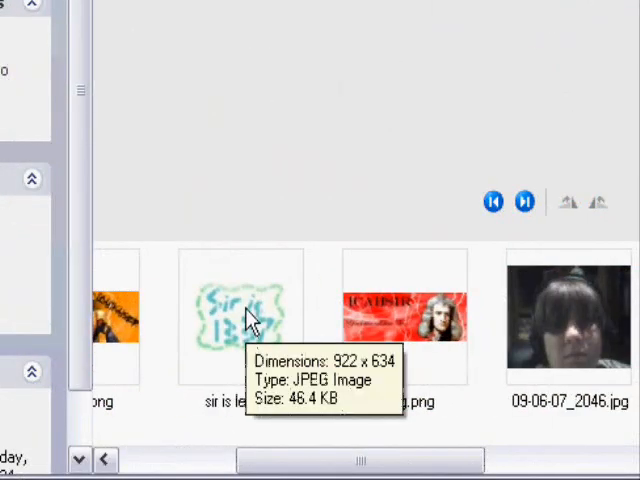
# - Point iconarea_image to "C:\Documents and Settings\Master Chief\Desktop\Media\sir is leet.jpg"
pyautogui.rightClick(244, 310)
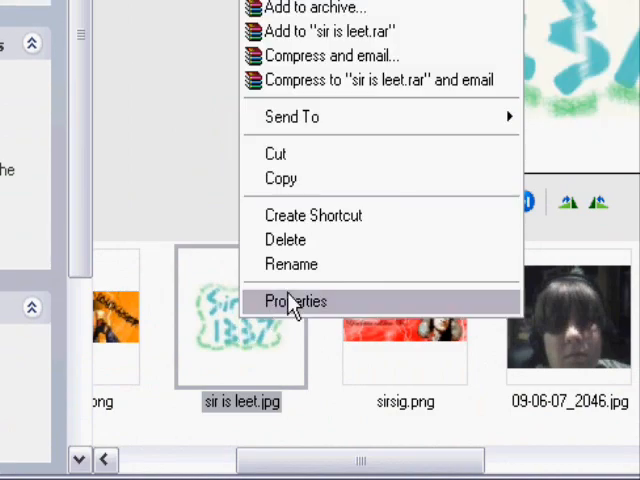
pyautogui.click(296, 300)
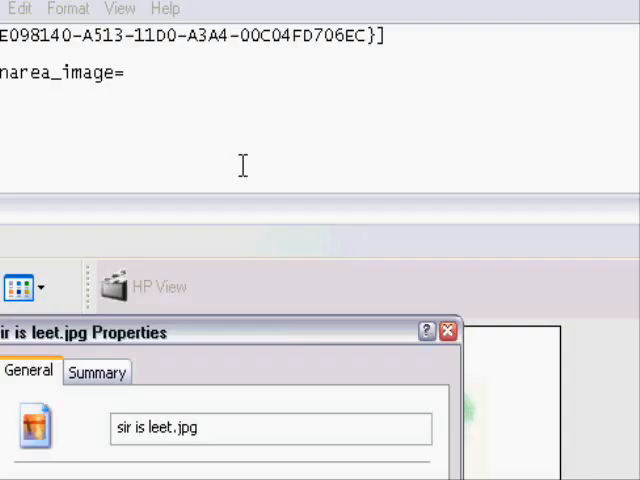
pyautogui.write('"')
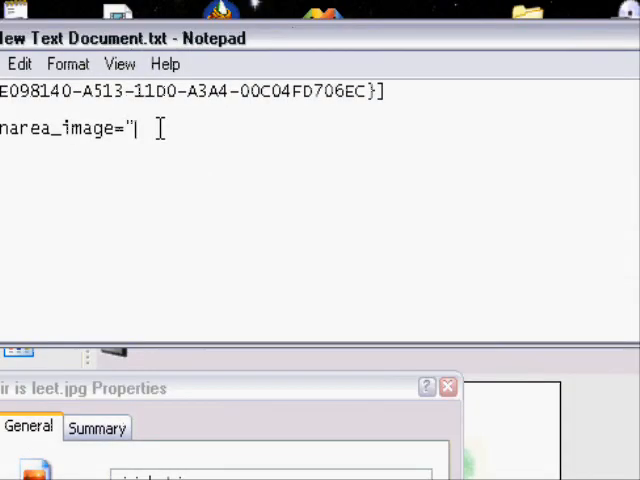
pyautogui.write('C:\\Documents and Settings\\Master Chief\\Desktop\\')
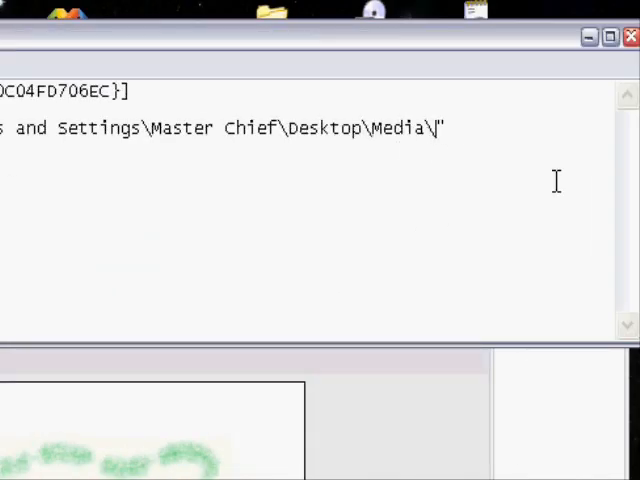
pyautogui.write('sir')
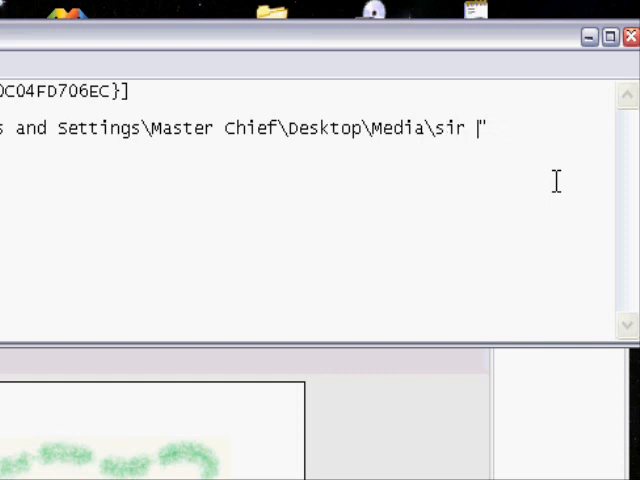
pyautogui.write('is leet.')
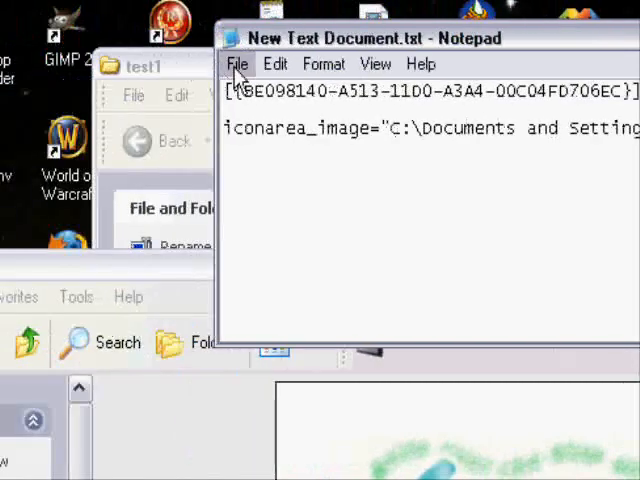
# - Save As with file name desktop.ini and type All Files
pyautogui.click(238, 64)
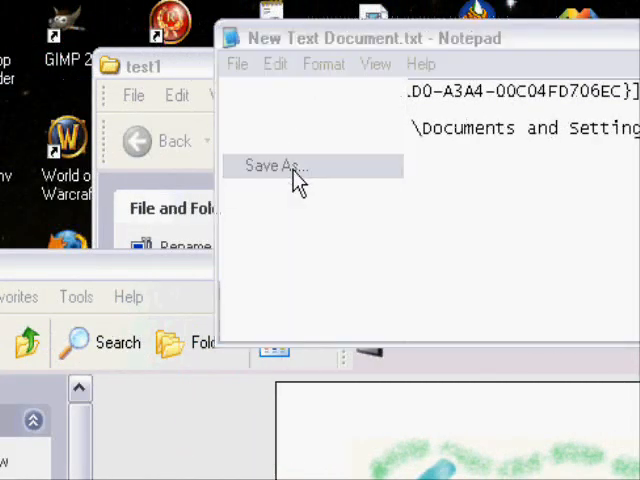
pyautogui.click(272, 164)
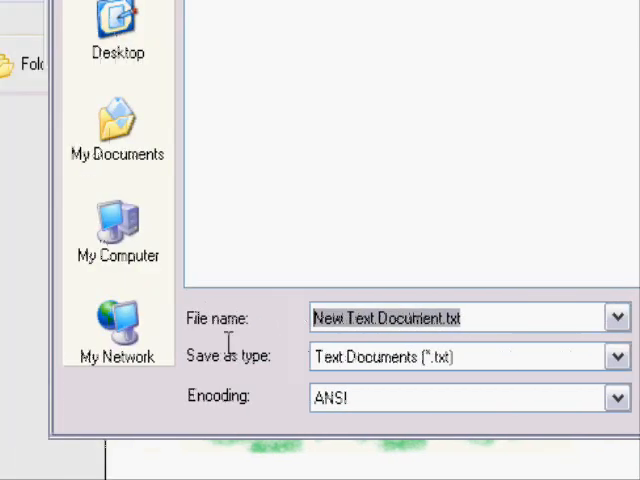
pyautogui.write('desktop.')
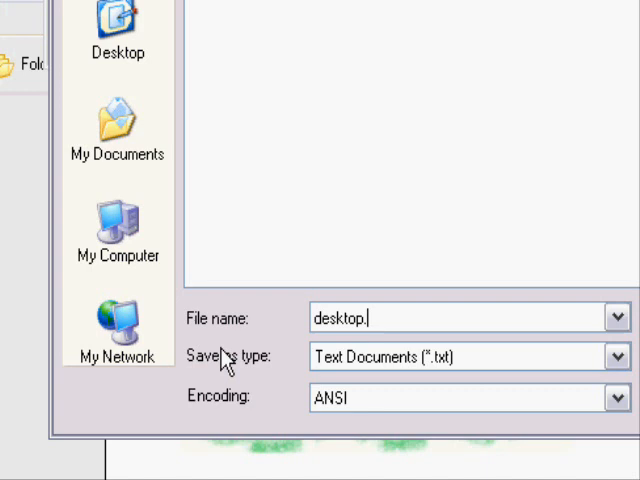
pyautogui.write('ini')
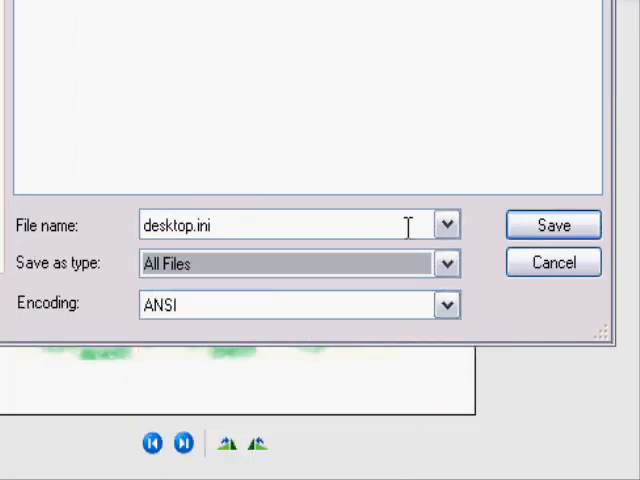
pyautogui.moveTo(352, 222)
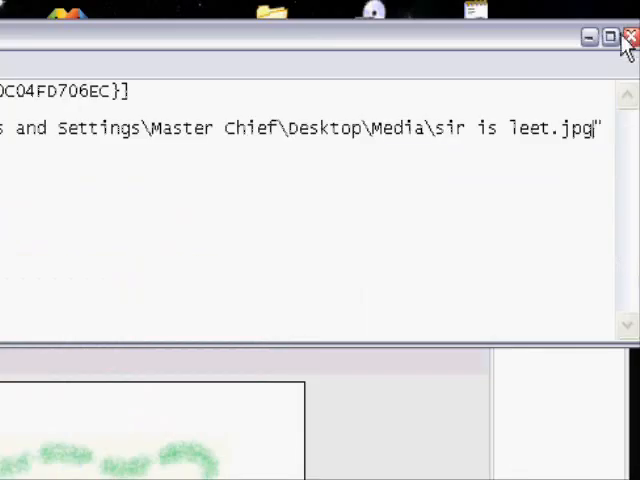
# - Close Notepad and confirm deleting the leftover New Text Document.txt
pyautogui.click(632, 36)
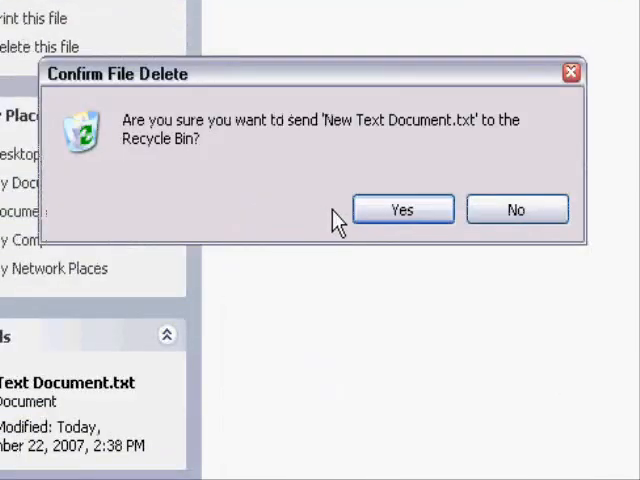
pyautogui.click(402, 208)
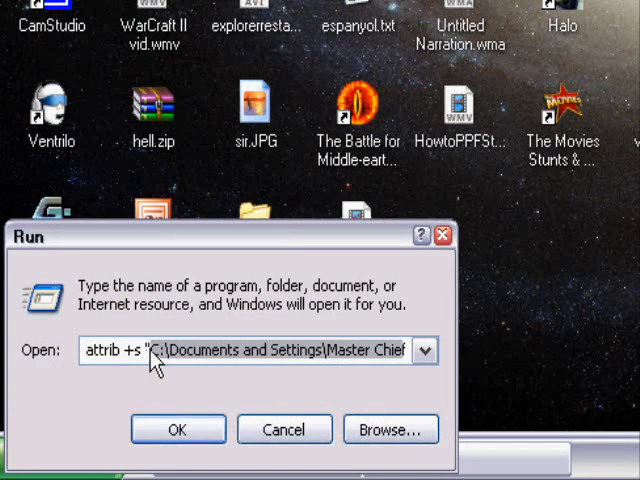
# - Run attrib +s on the quoted test1 folder path from the Run box
pyautogui.click(426, 350)
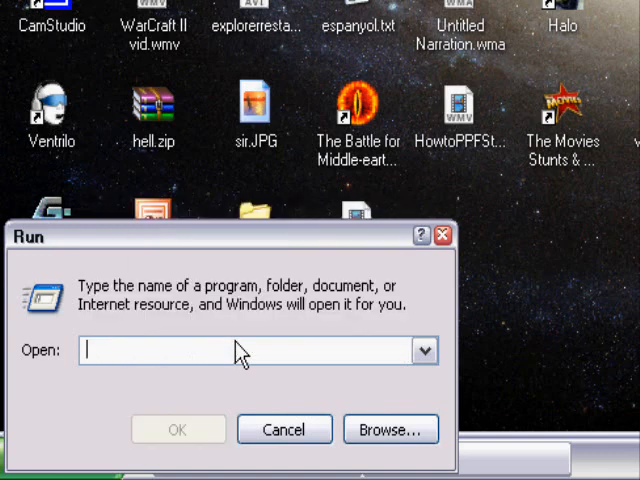
pyautogui.write('attrib +')
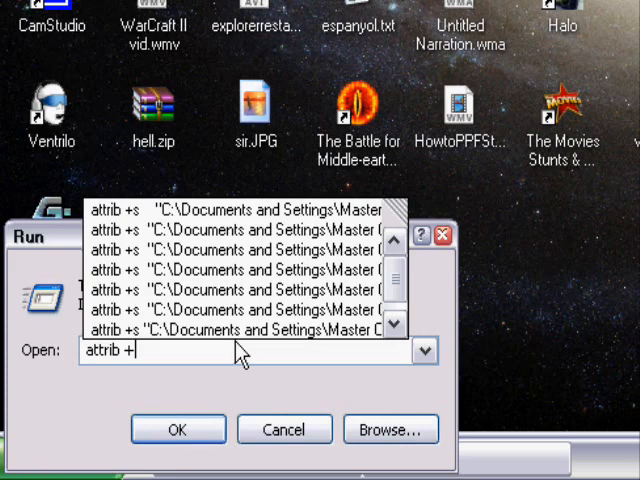
pyautogui.write('s')
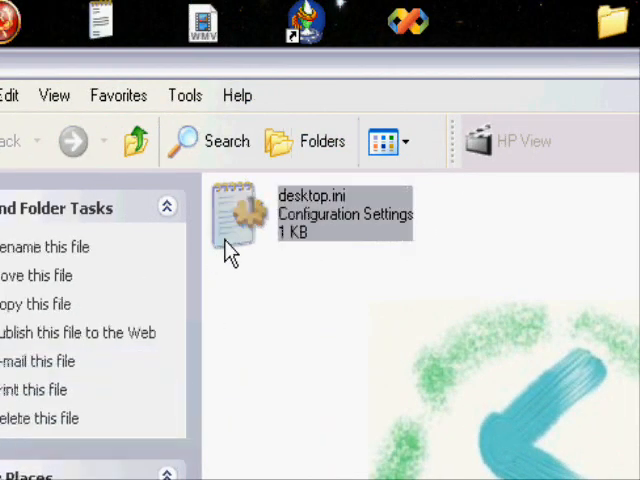
# - Reopen desktop.ini in Notepad to verify the sir is leet.jpg background line
pyautogui.doubleClick(240, 216)
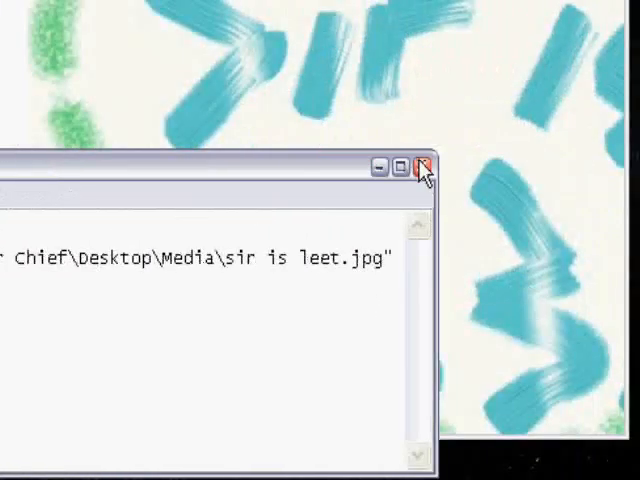
pyautogui.moveTo(424, 168)
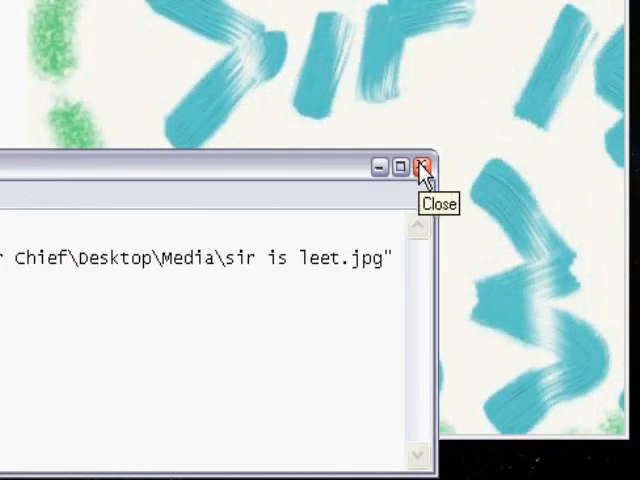